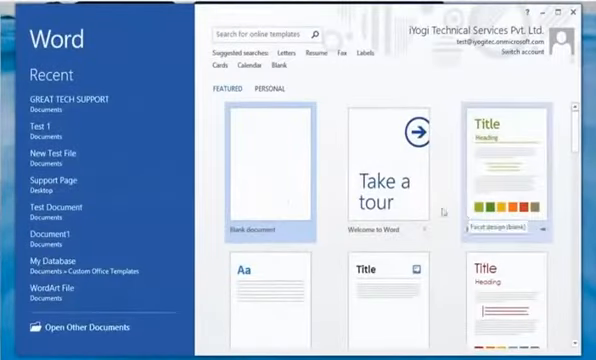
- Open the GREAT TECH SUPPORT document from the Recent list
click(72, 102)
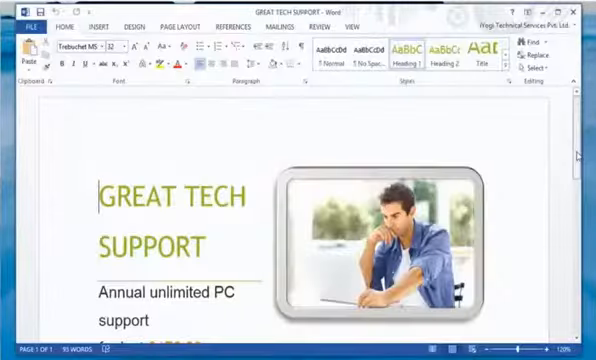
scroll(down, 3)
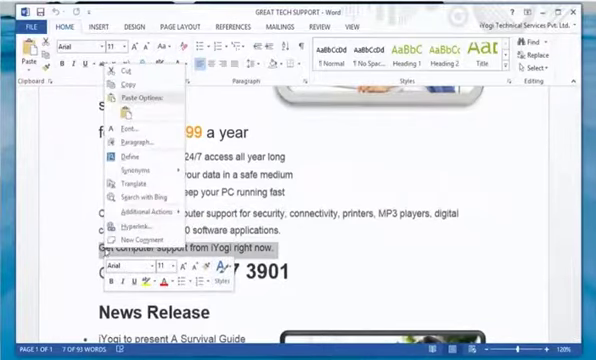
mouse_move(136, 228)
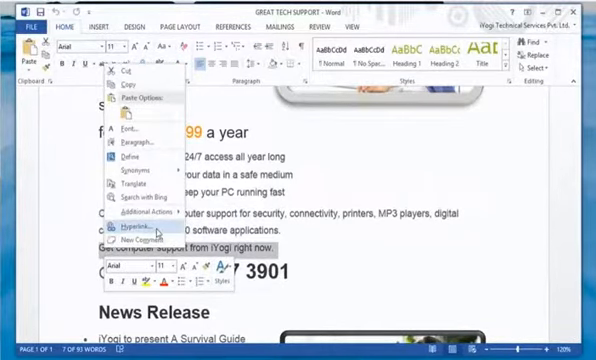
click(130, 232)
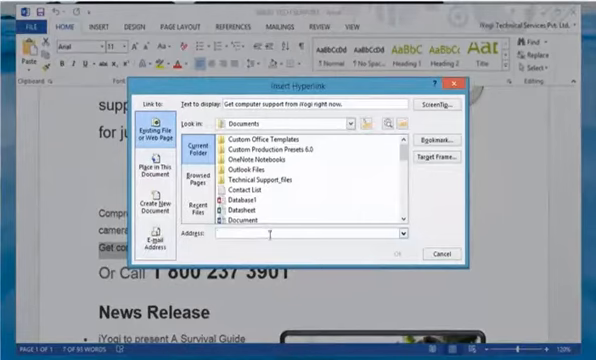
text(http://www.iyogi.net)
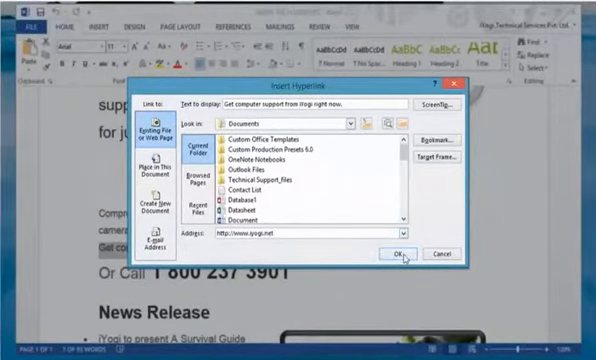
click(396, 252)
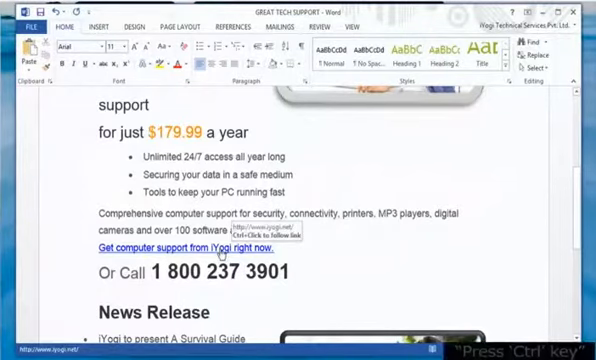